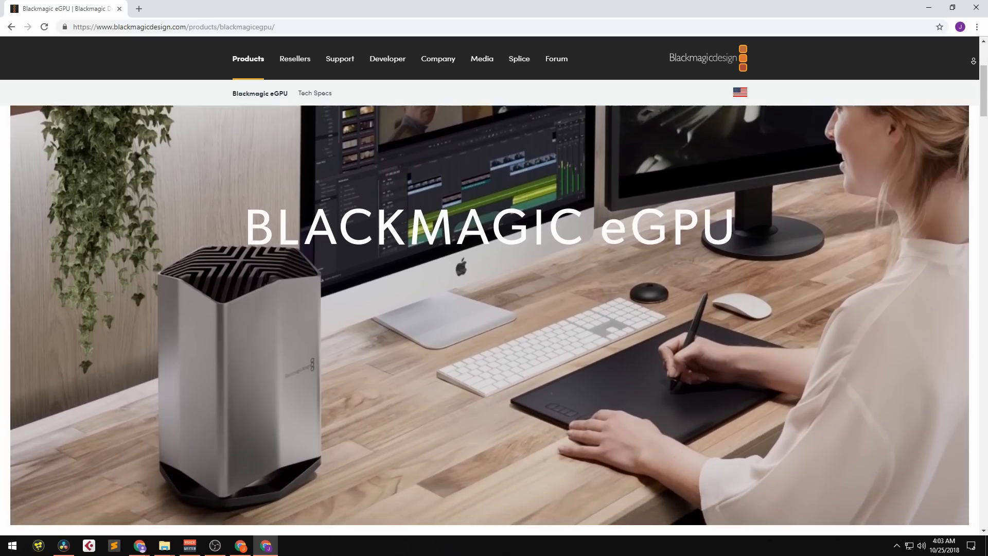
Step: Scroll the eGPU page to the performance showcase and switch it to the Gaming example
scroll(down, 3)
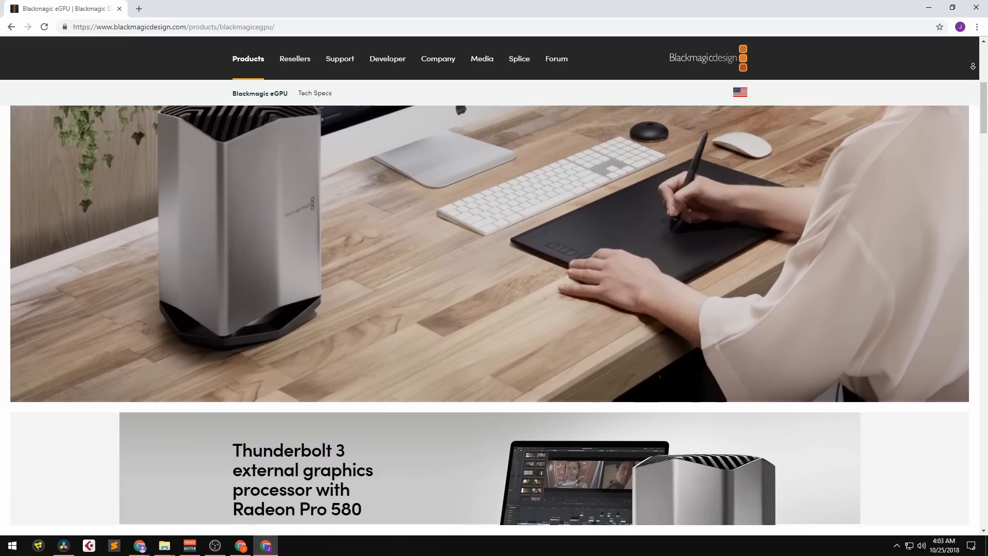
scroll(down, 3)
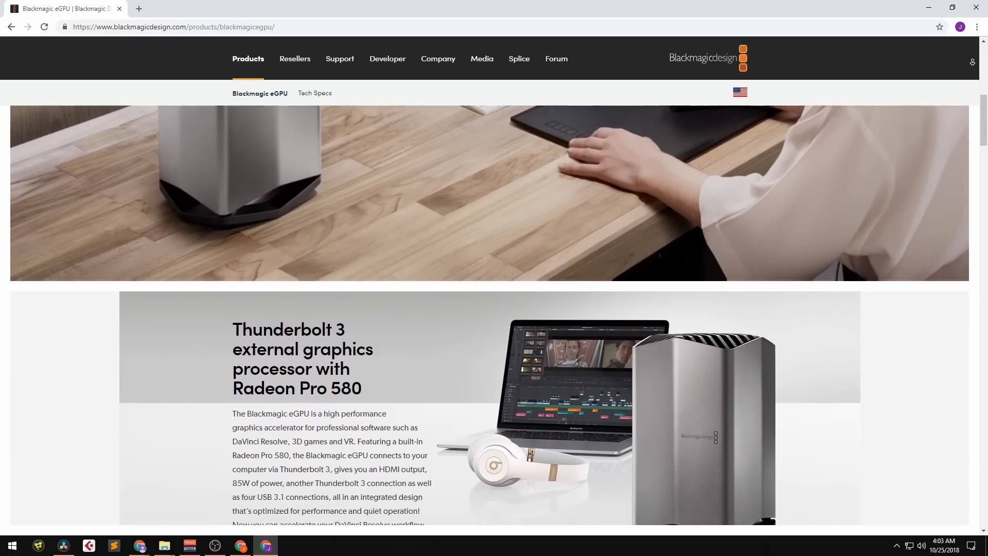
scroll(down, 3)
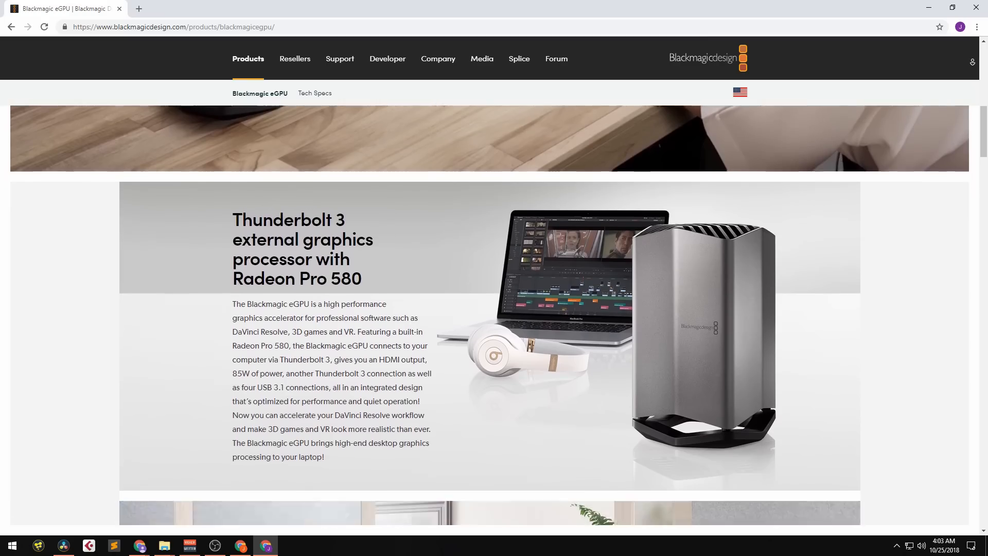
scroll(down, 3)
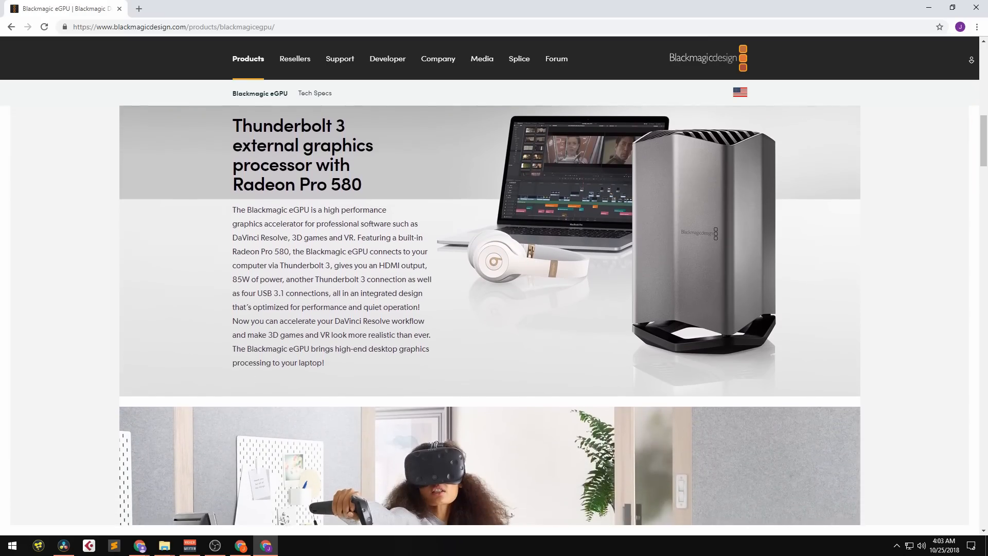
scroll(down, 3)
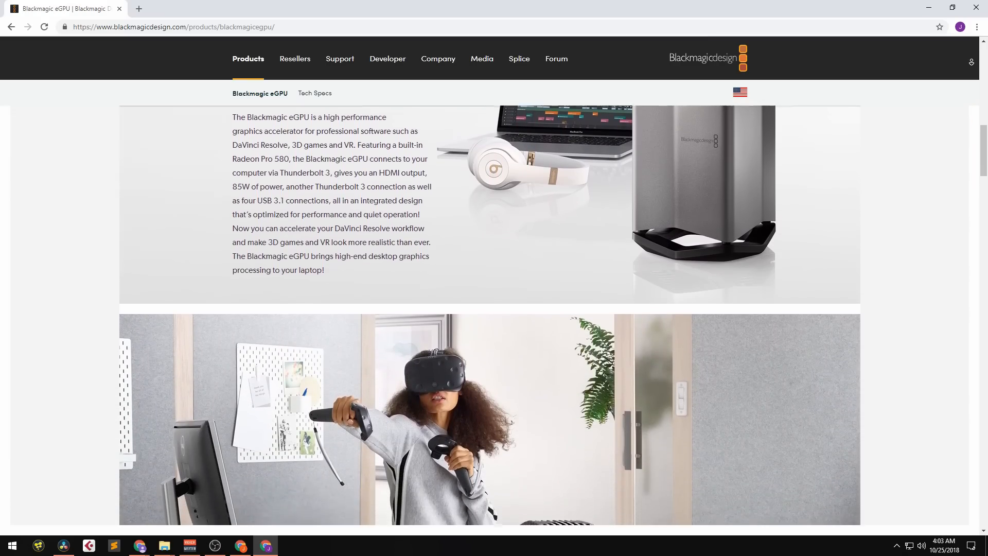
scroll(down, 3)
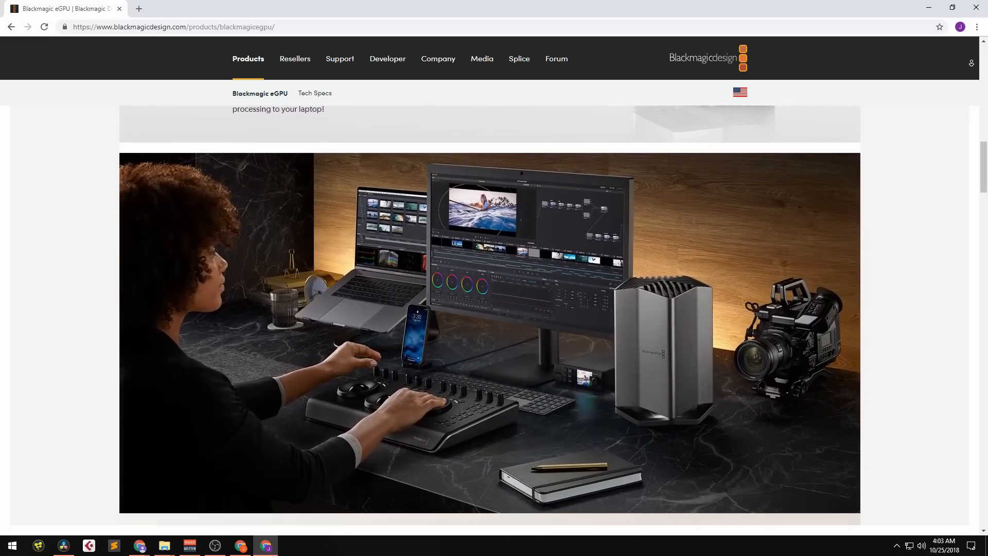
scroll(down, 3)
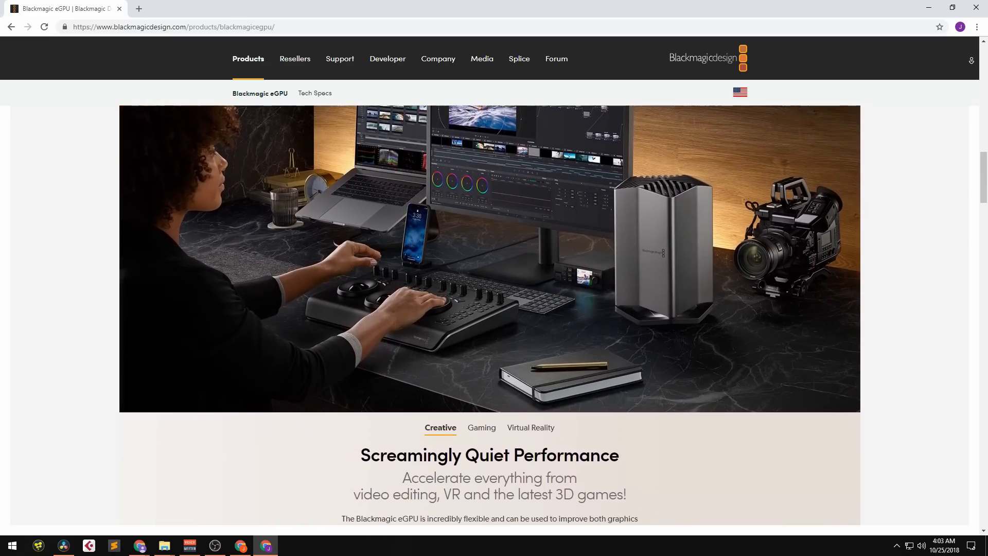
click(481, 427)
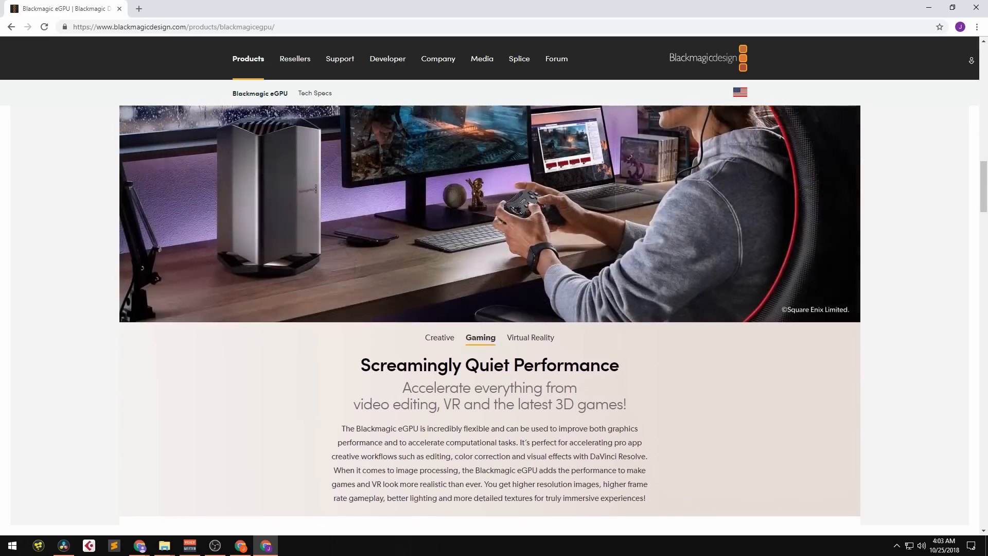
Step: Continue down the page to the DaVinci Resolve 15 speed-up benchmark chart
scroll(down, 3)
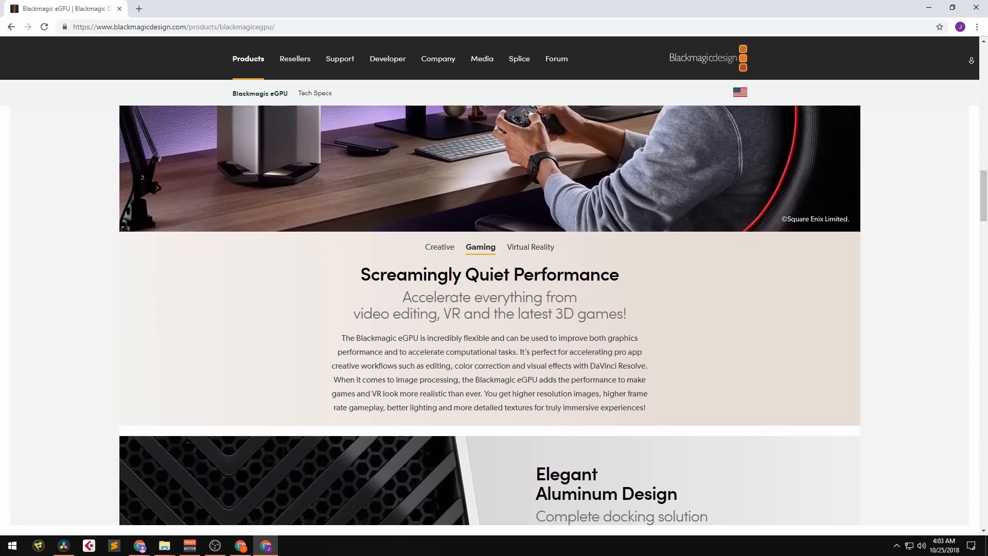
scroll(down, 3)
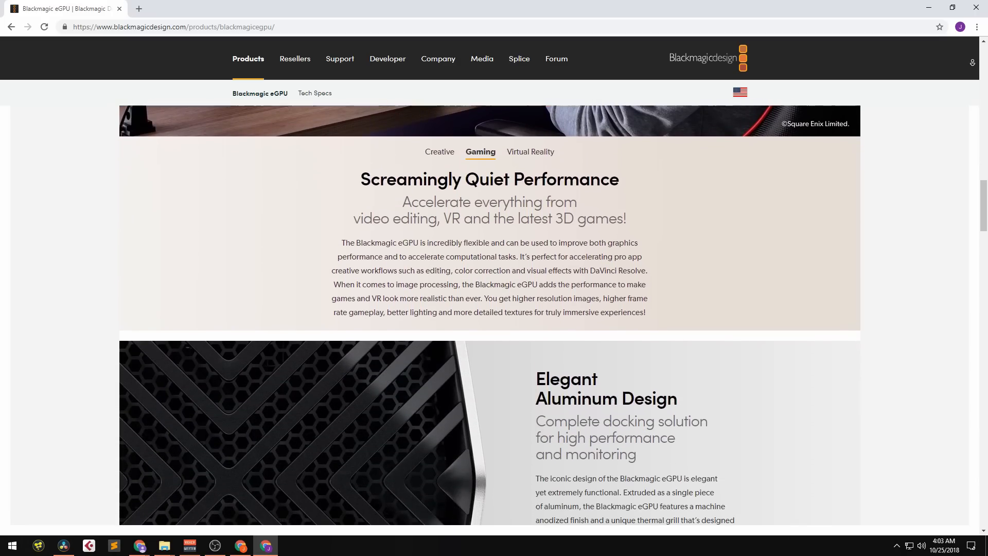
scroll(down, 3)
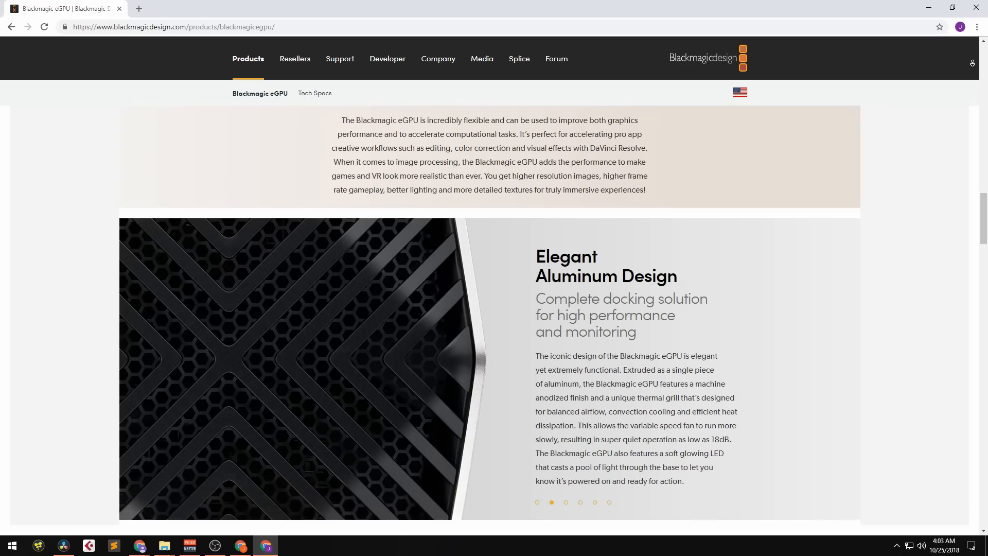
scroll(down, 3)
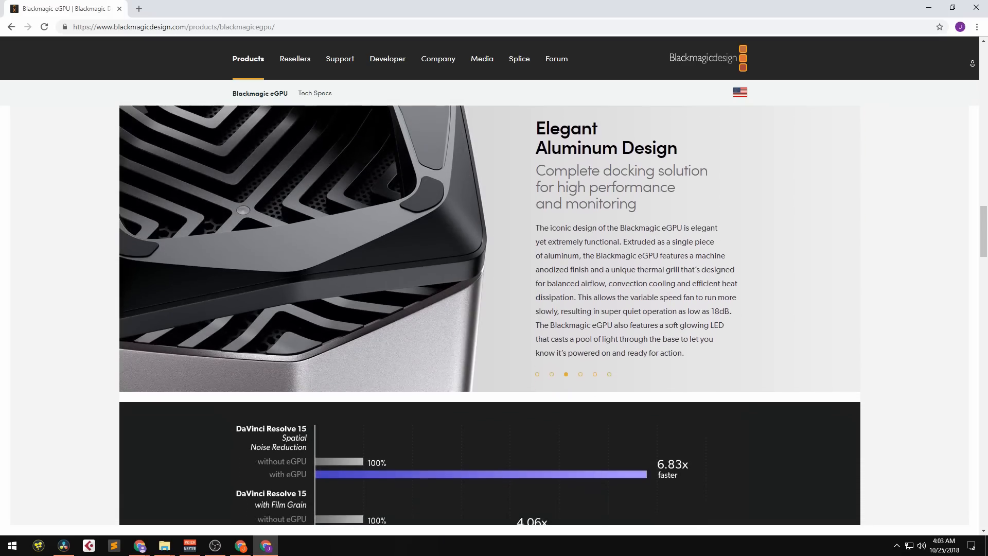
scroll(down, 3)
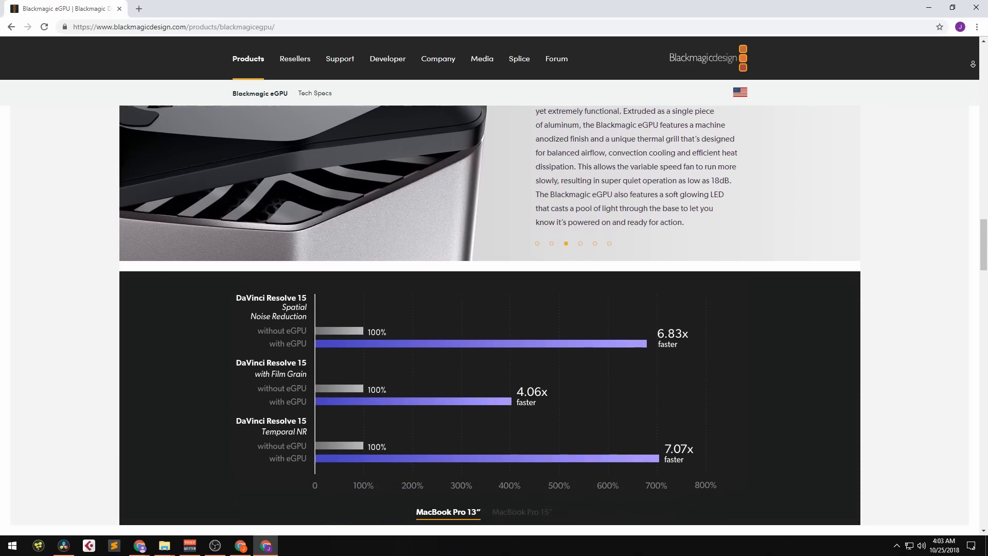
scroll(down, 3)
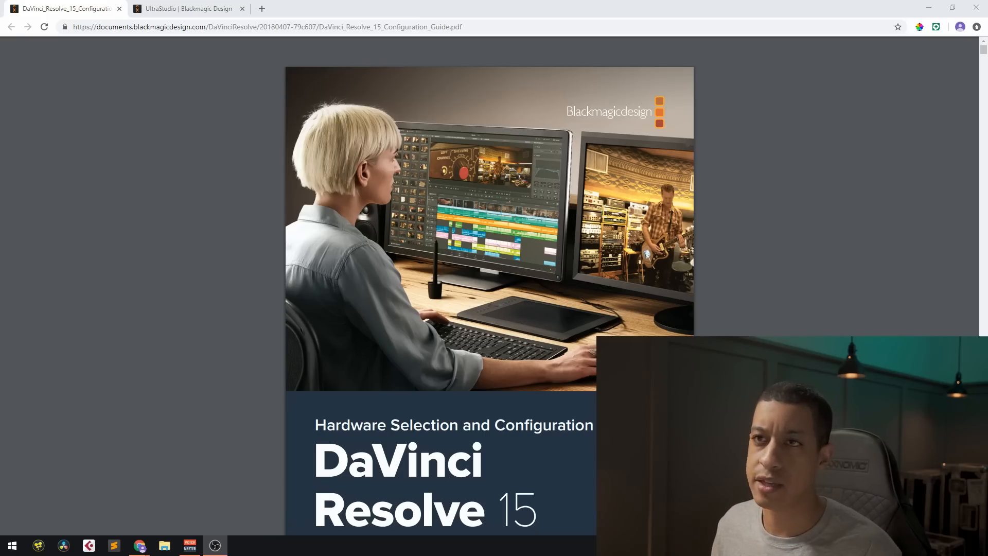
Step: Scroll past the cover and Contents to the Generic PC page with ASUS and GIGABYTE builds
scroll(down, 3)
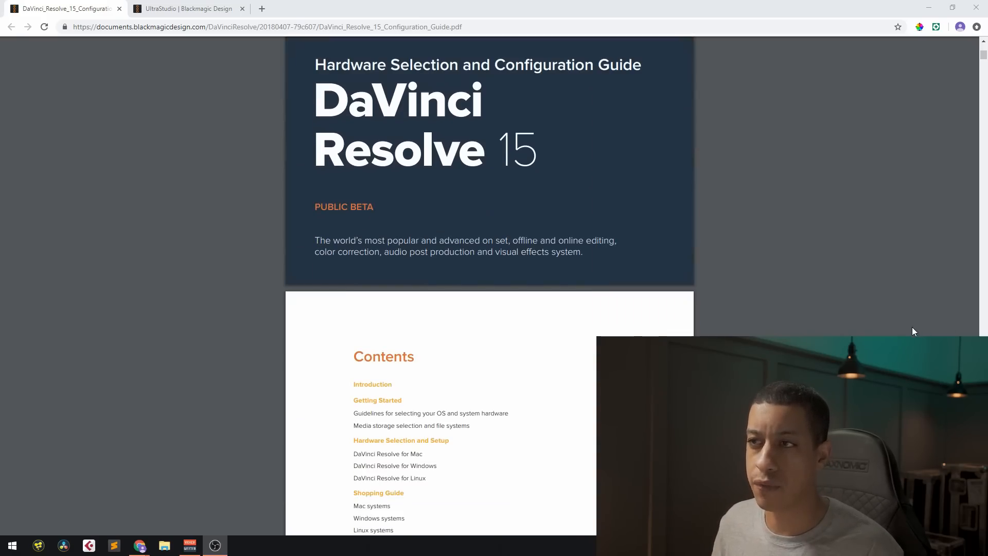
scroll(down, 3)
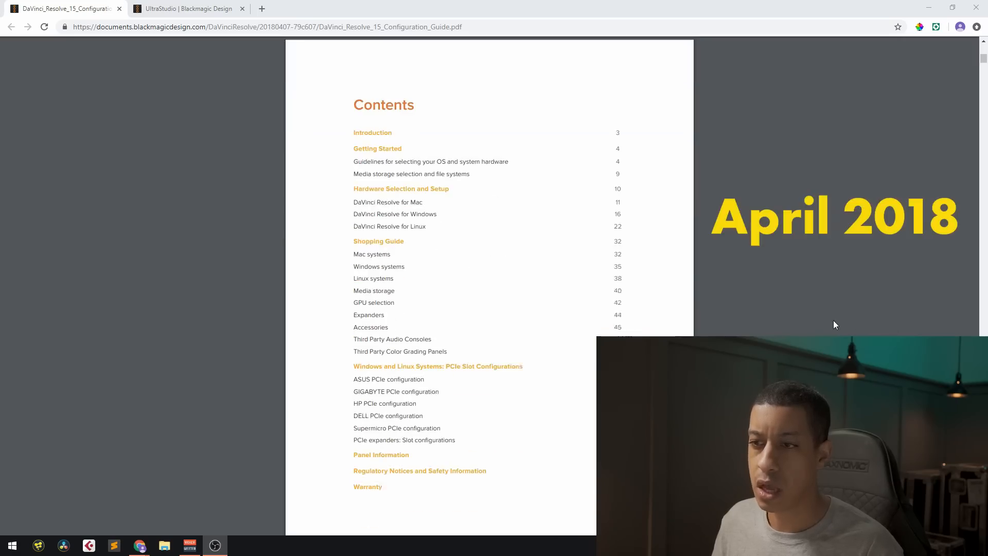
scroll(up, 3)
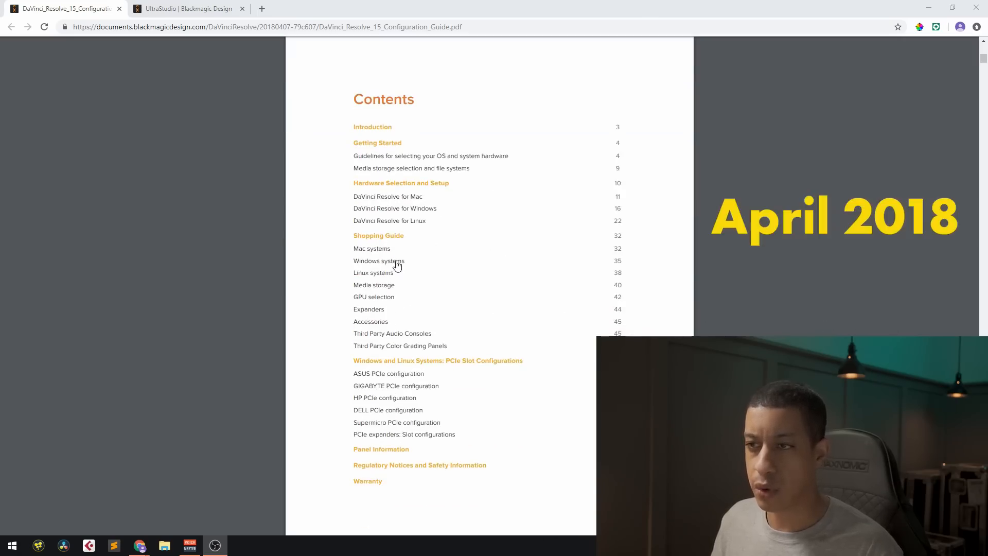
scroll(down, 3)
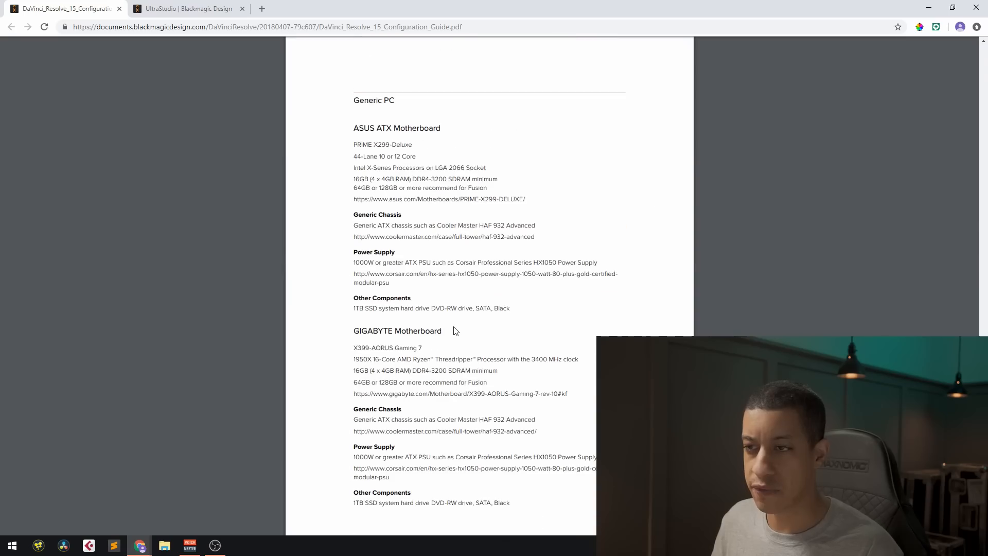
mouse_move(433, 356)
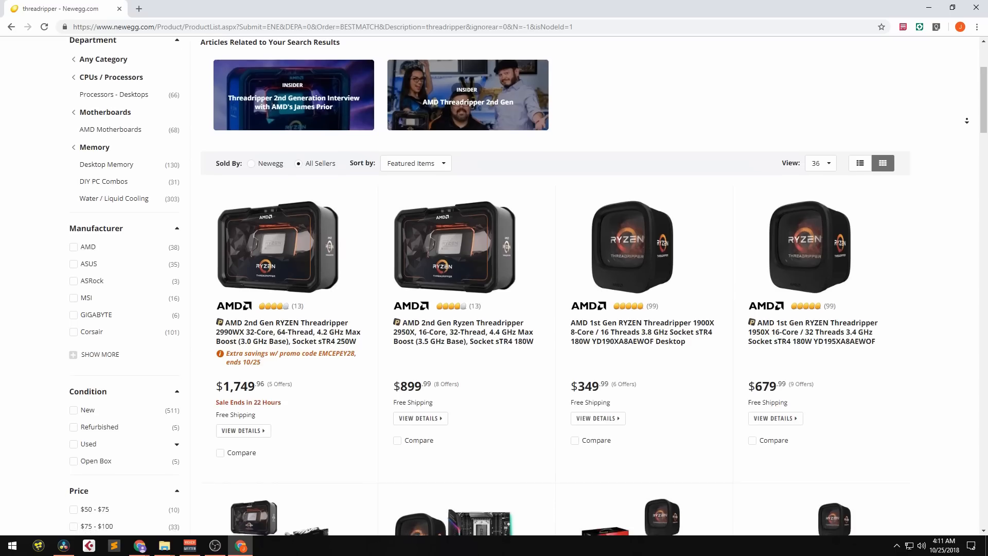
Step: Browse the Newegg Threadripper results and prices, then return to the guide PDF
scroll(down, 3)
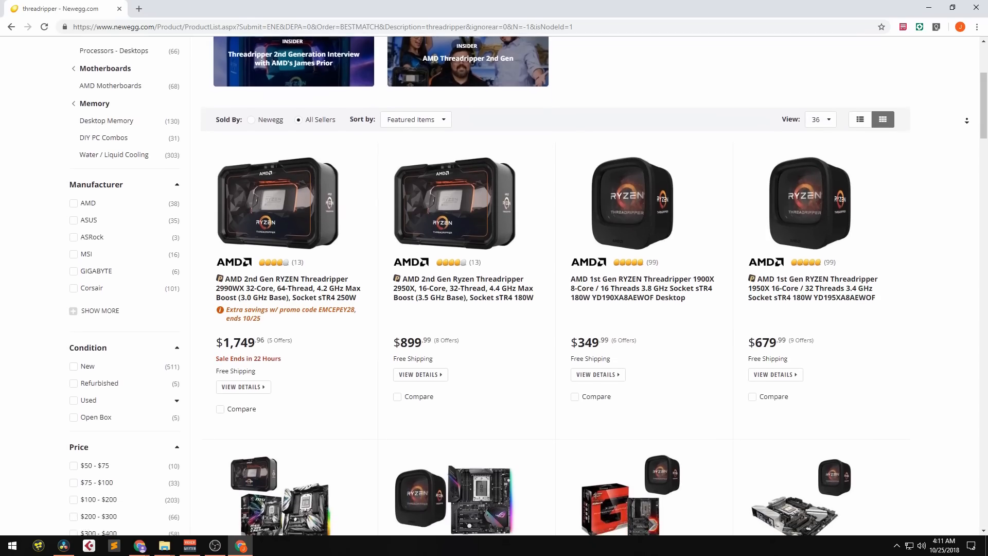
scroll(down, 3)
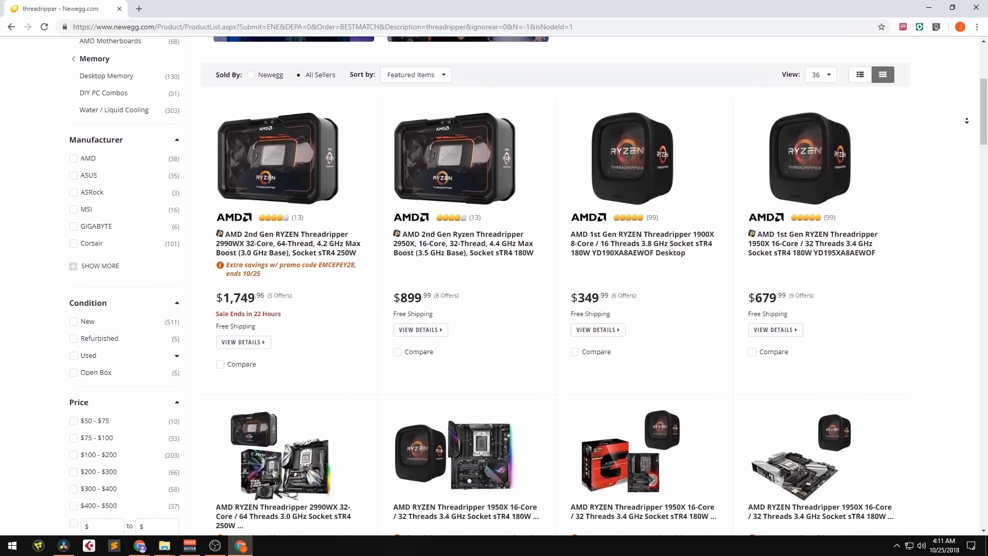
click(60, 9)
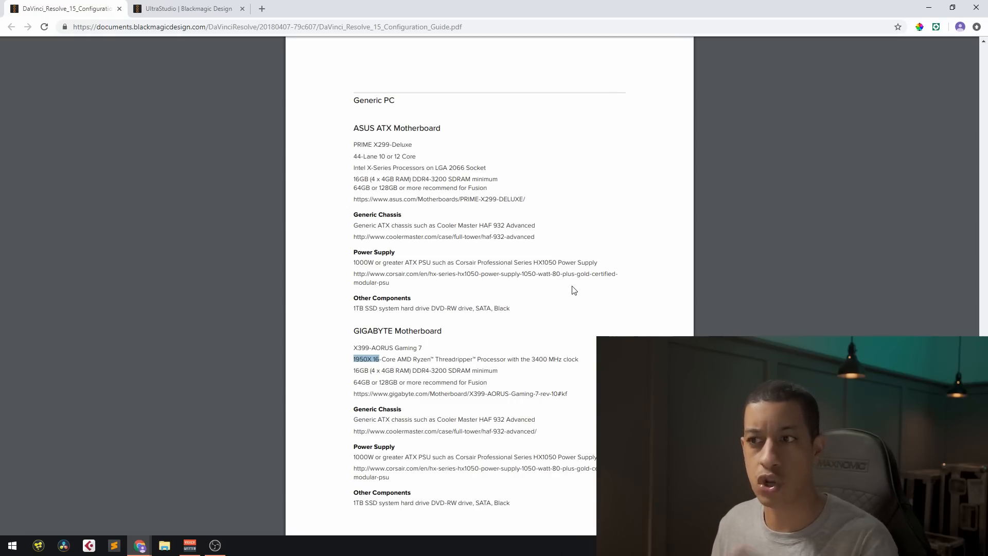
mouse_move(563, 281)
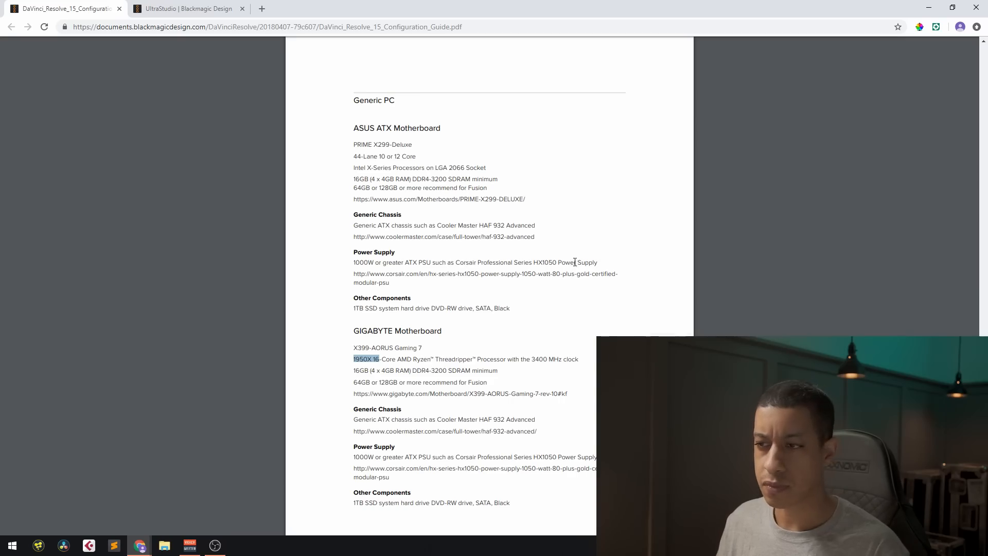
Step: Scroll the guide to the Generic PC section with the ASUS and GIGABYTE motherboard builds
scroll(down, 3)
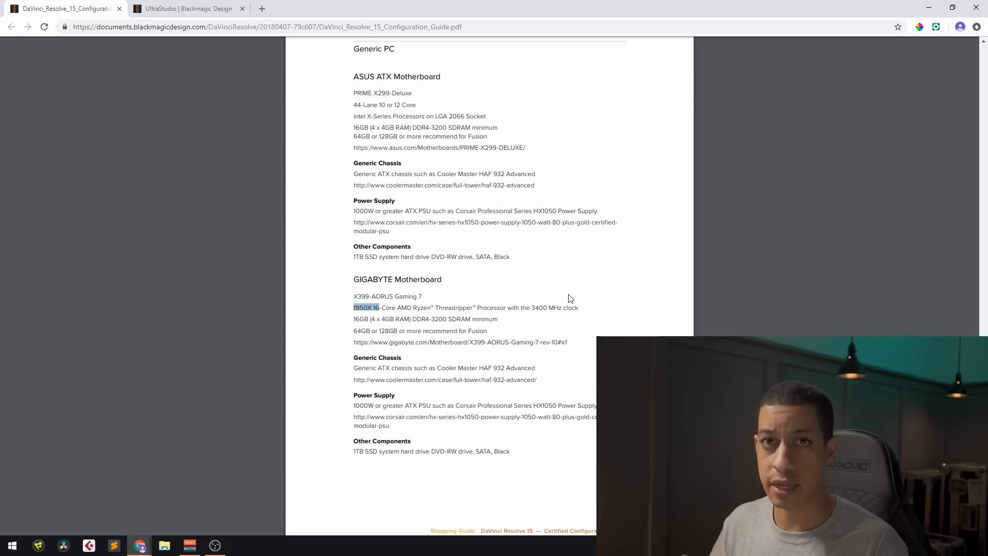
scroll(down, 3)
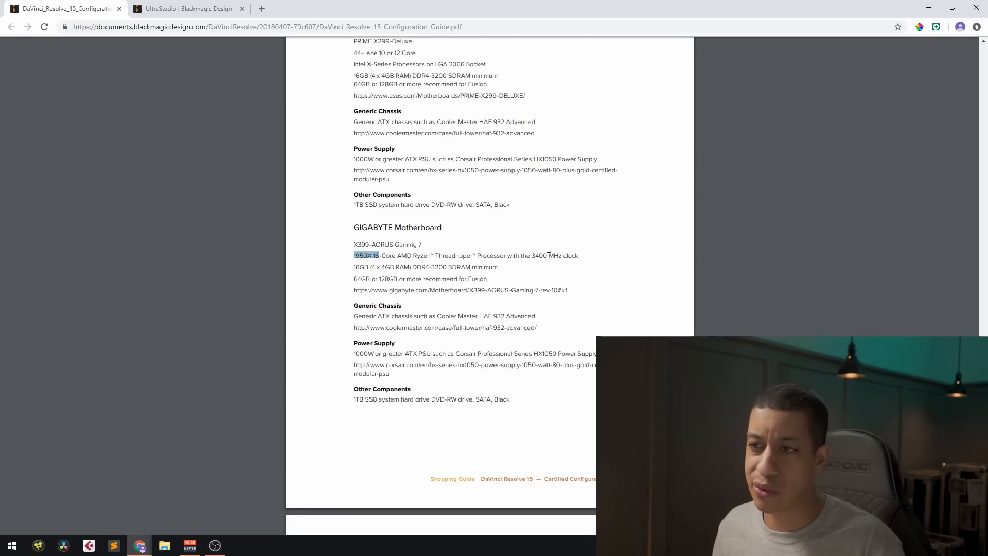
scroll(up, 3)
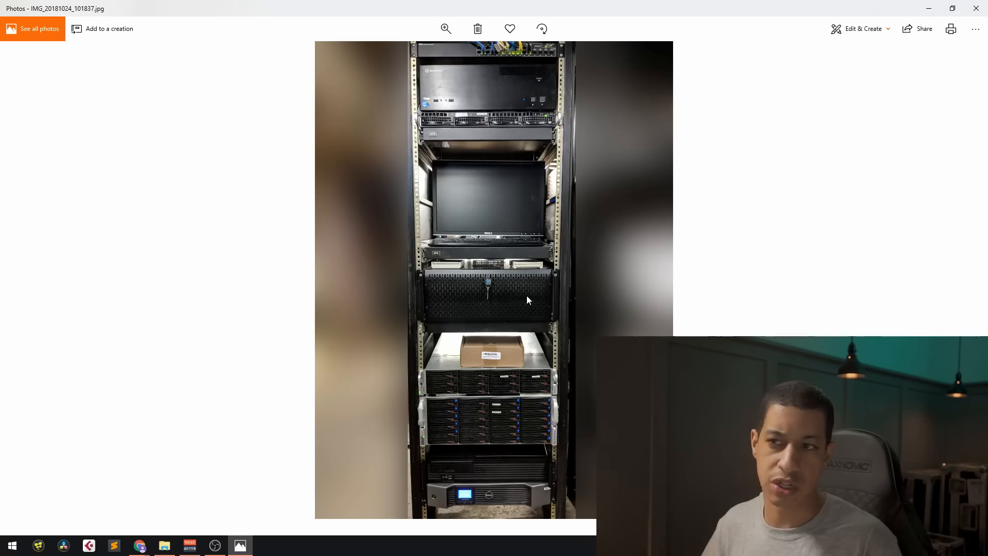
mouse_move(656, 238)
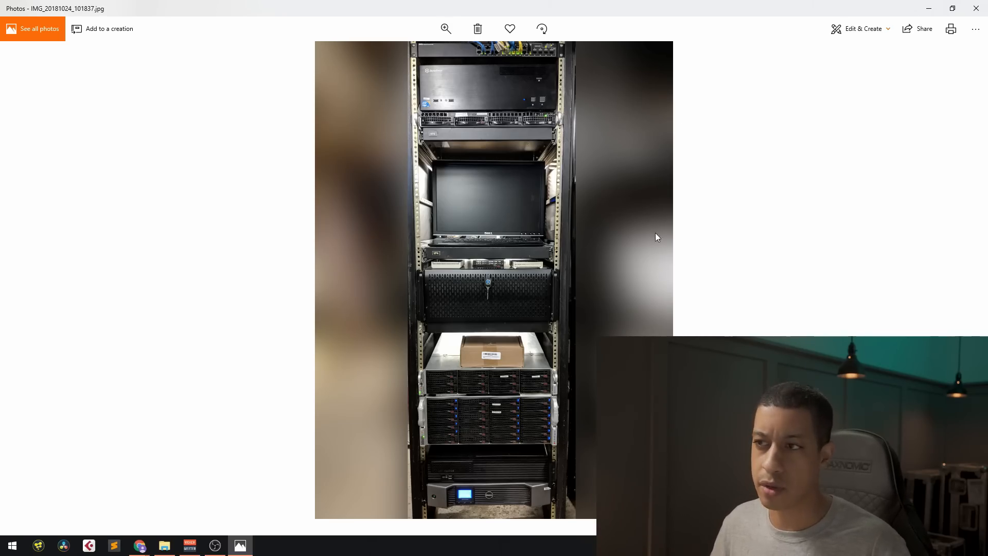
mouse_move(654, 228)
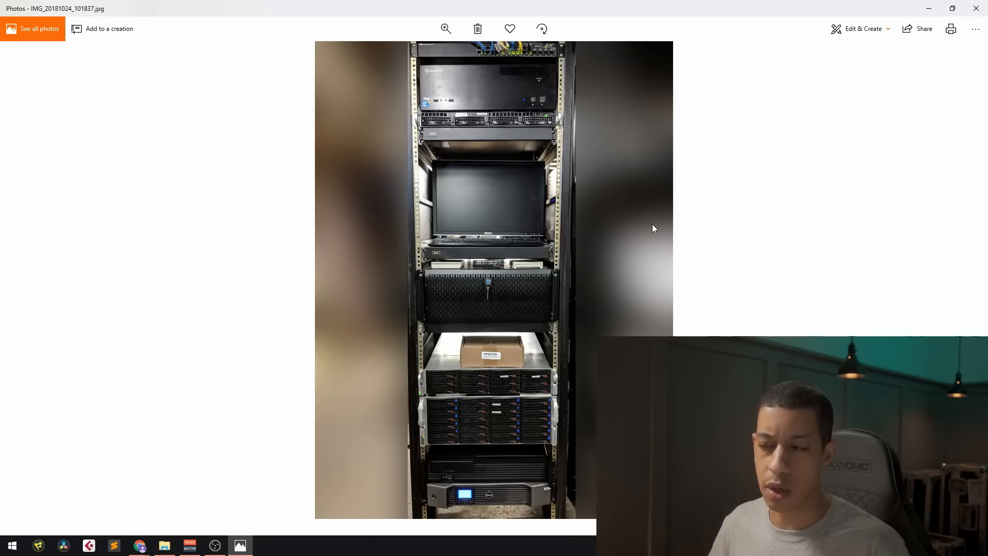
mouse_move(557, 279)
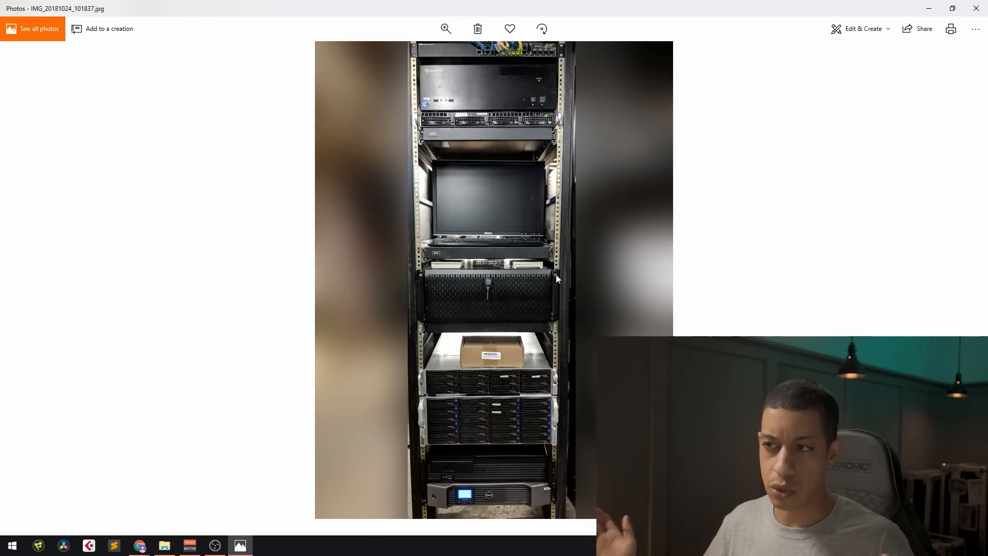
mouse_move(601, 237)
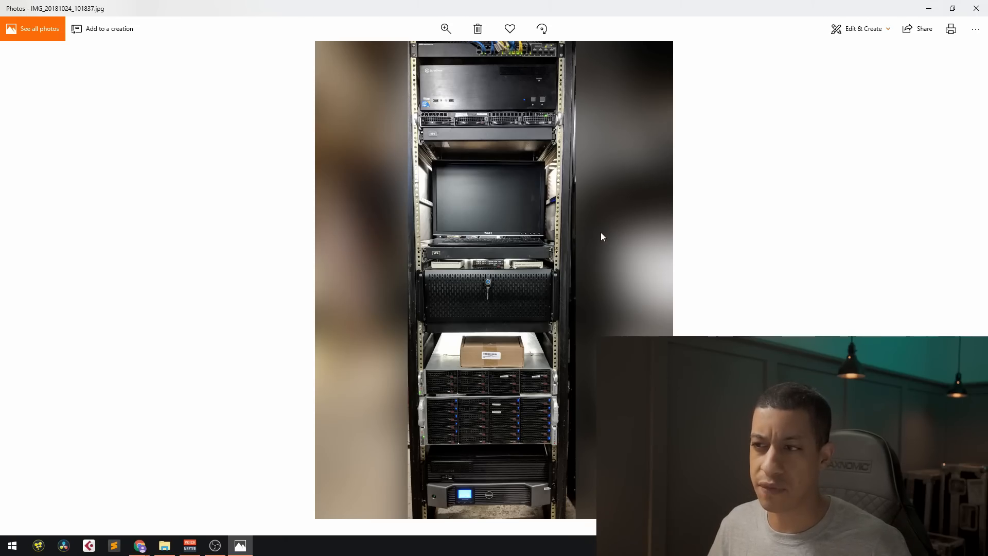
mouse_move(585, 238)
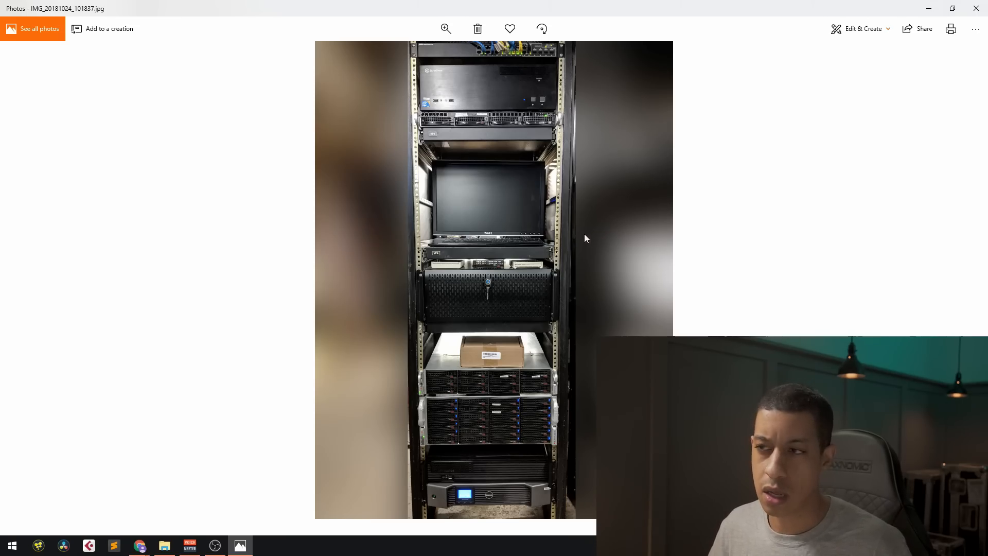
mouse_move(560, 246)
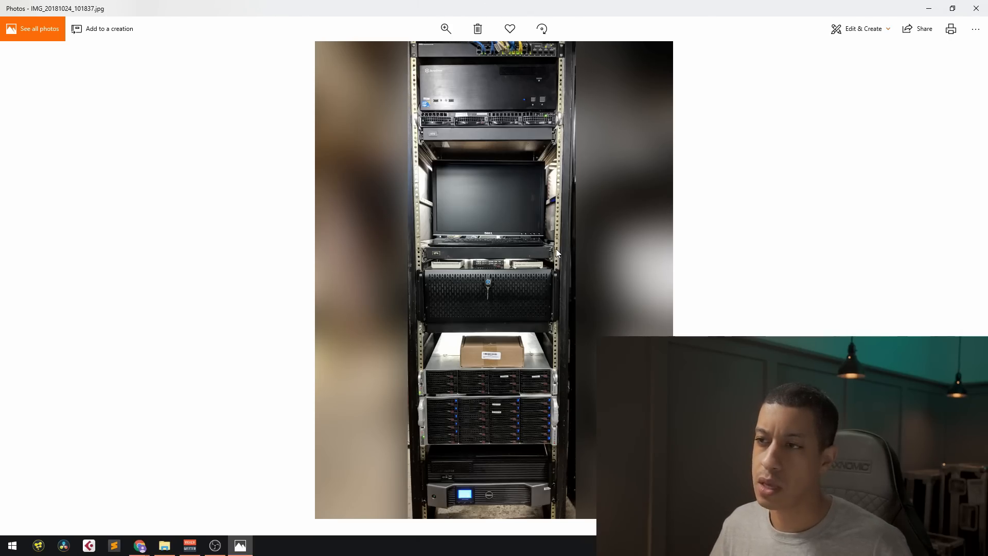
mouse_move(557, 247)
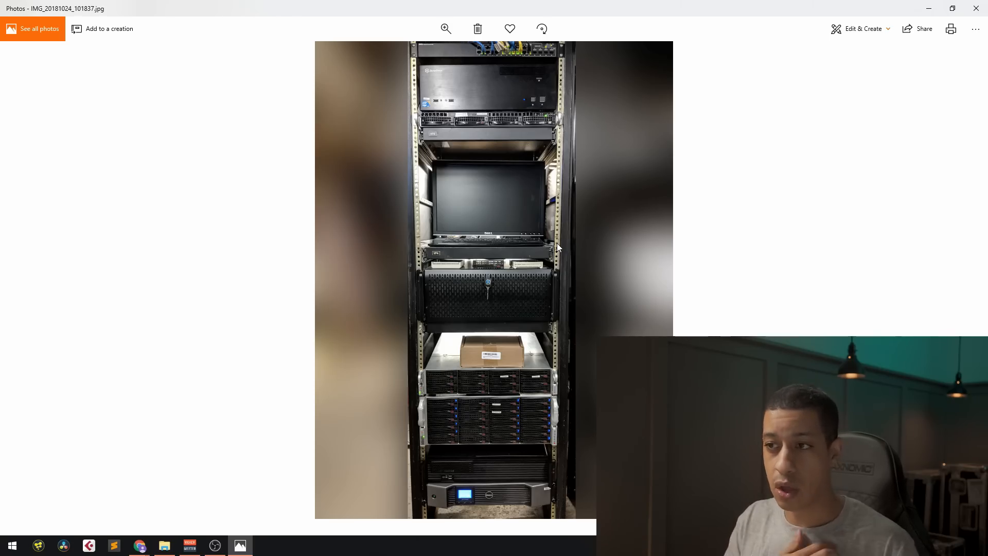
mouse_move(527, 308)
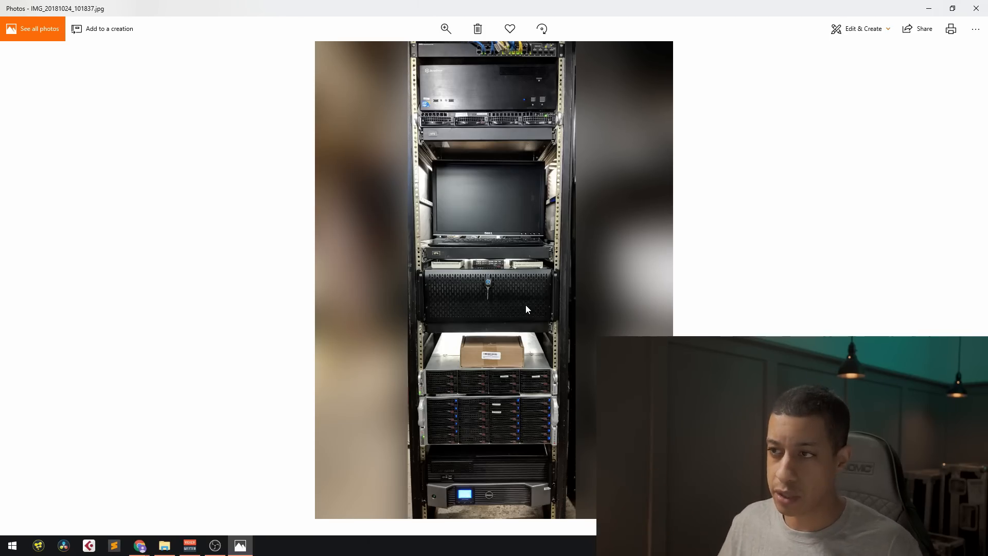
mouse_move(494, 440)
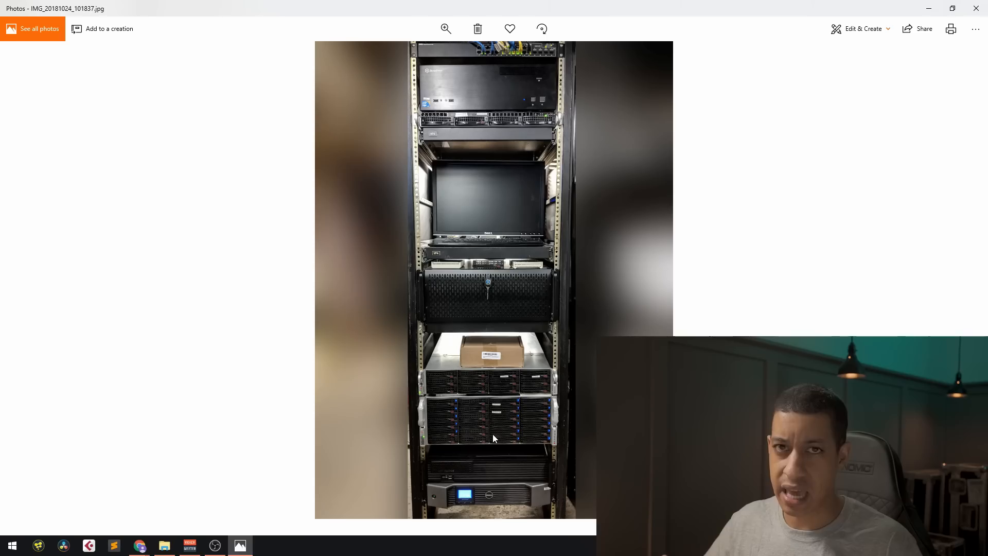
mouse_move(579, 316)
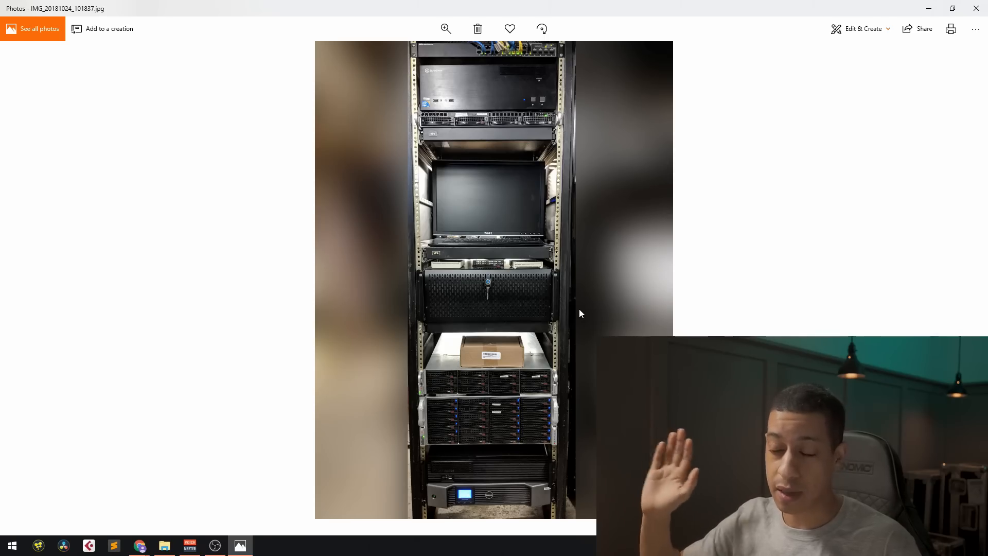
mouse_move(541, 386)
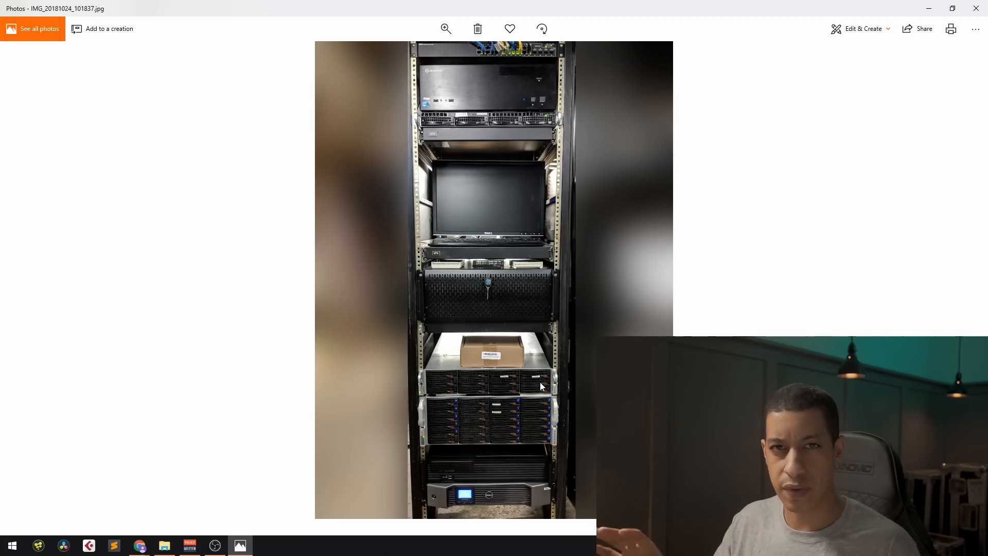
mouse_move(545, 400)
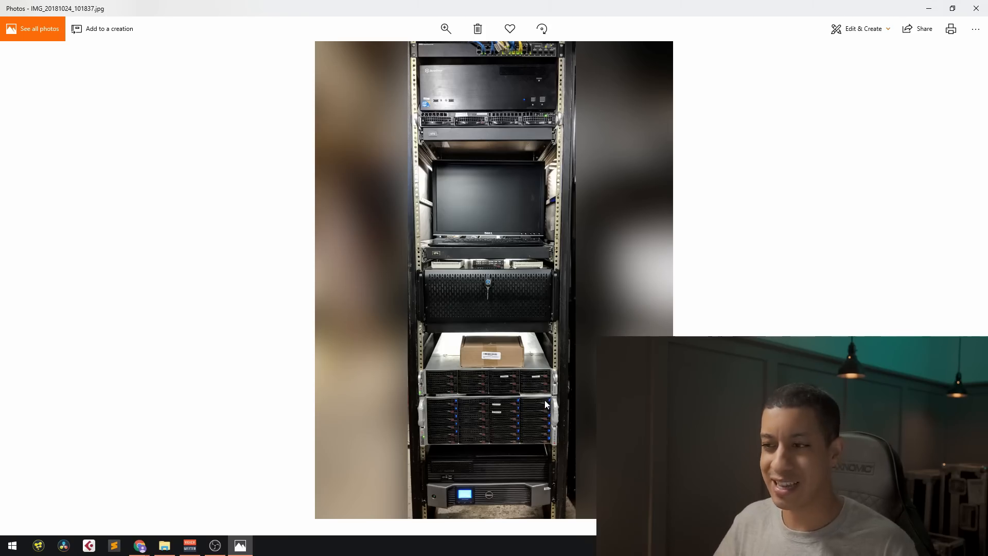
mouse_move(539, 403)
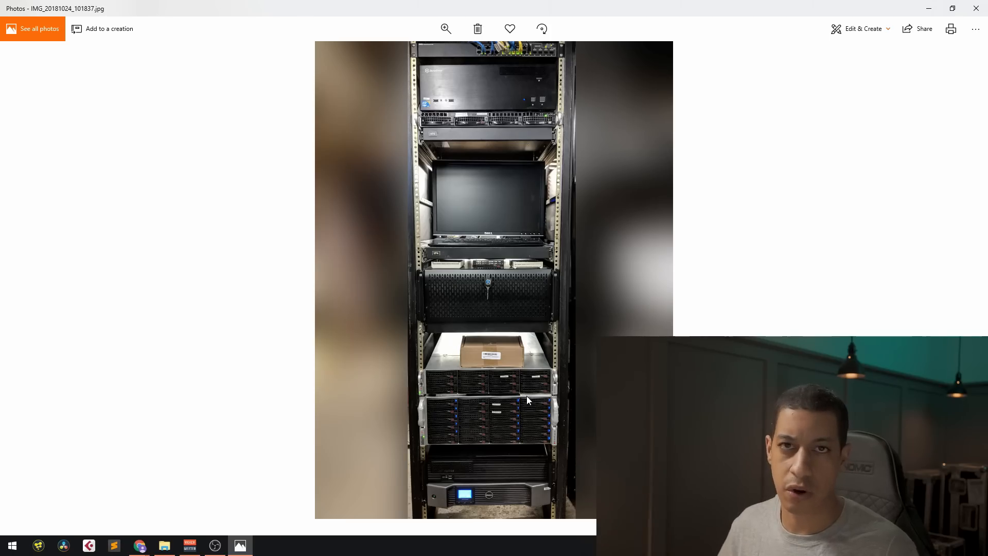
mouse_move(554, 428)
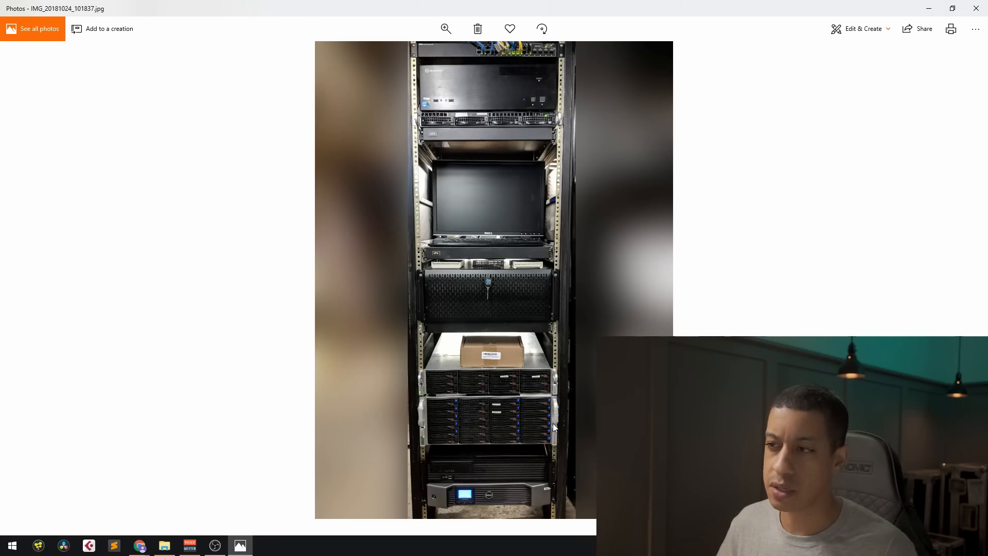
mouse_move(548, 426)
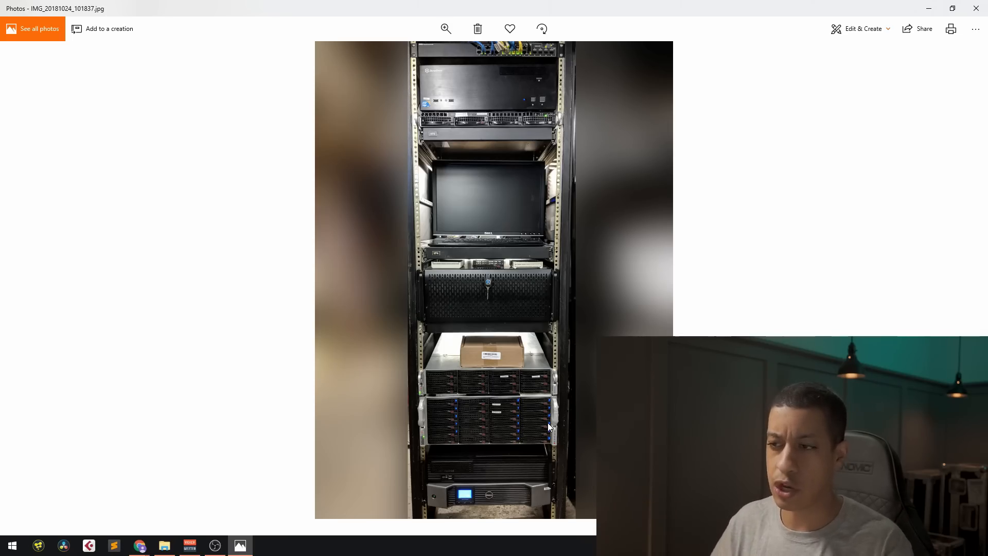
mouse_move(472, 159)
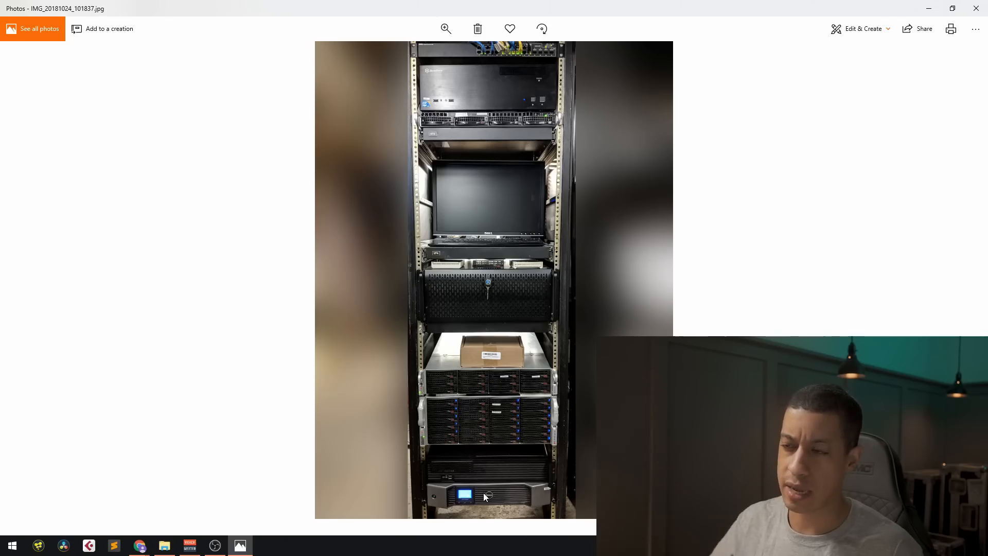
mouse_move(484, 479)
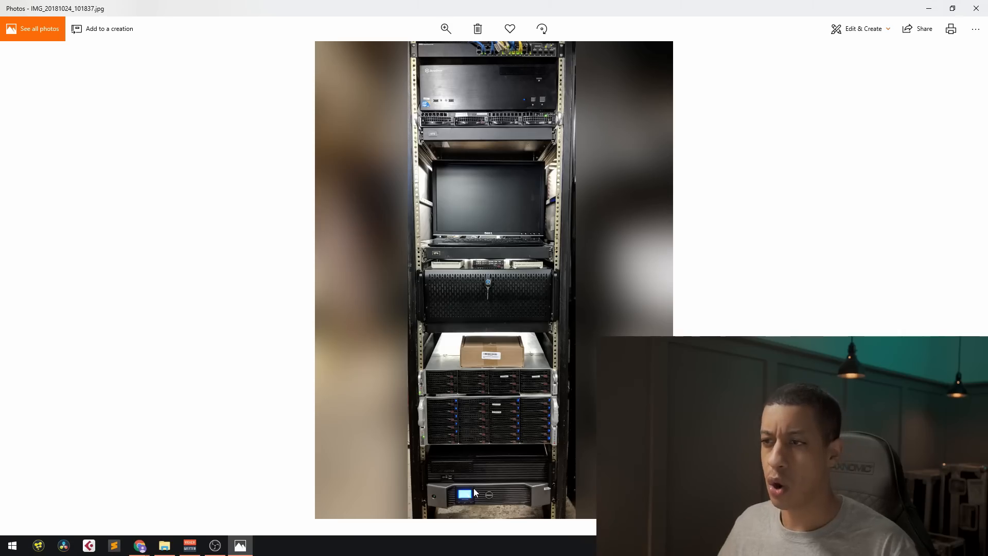
mouse_move(566, 299)
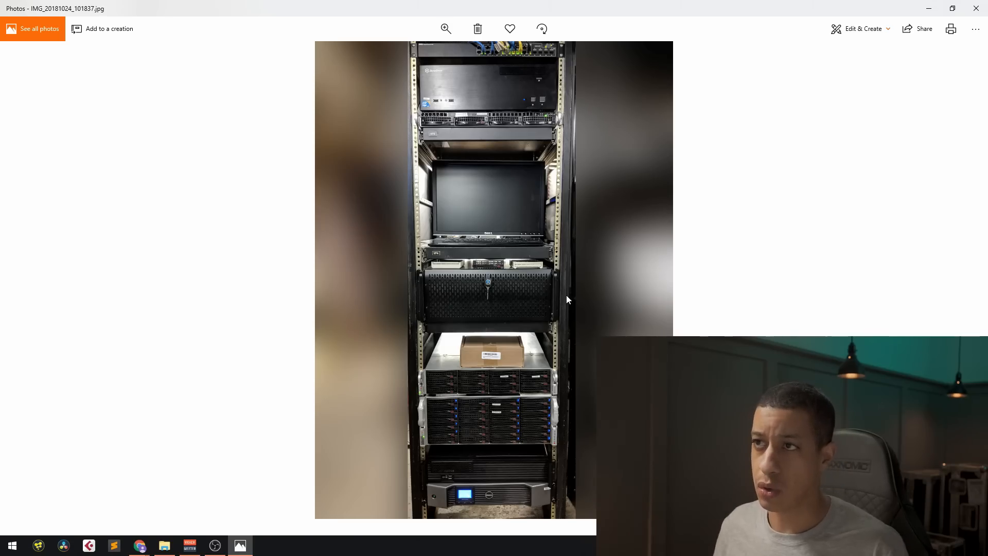
mouse_move(603, 225)
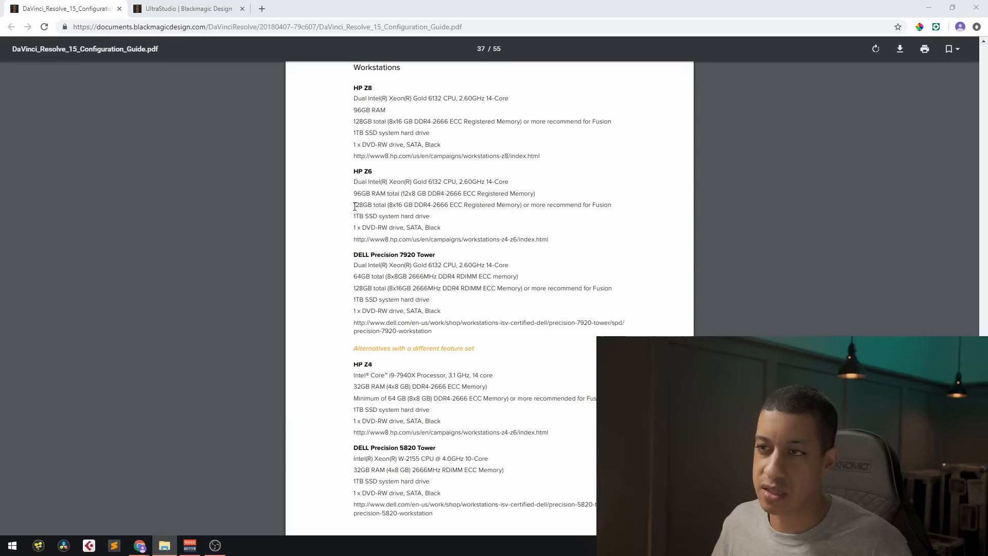
Step: Select the HP Z6's 128GB memory recommendation on the Workstations page
double_click(368, 203)
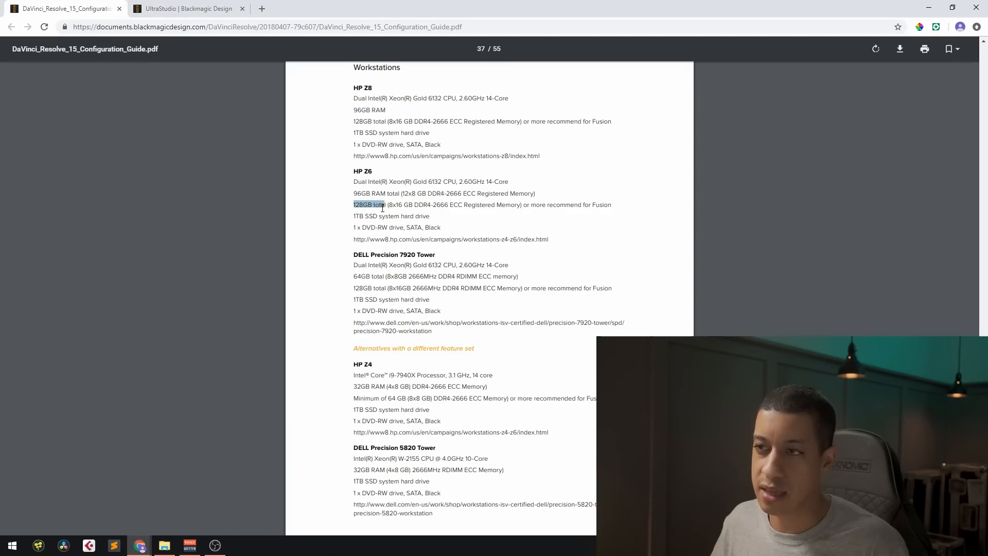